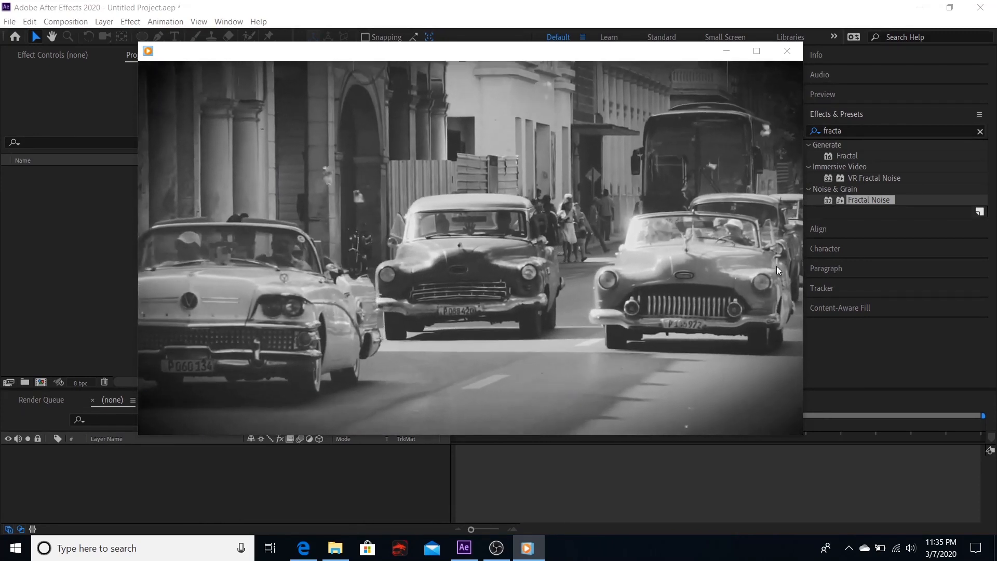
Step: Open the Pexels vintage car street video page, then return to After Effects
{"action": "left_click", "coordinate": [303, 547]}
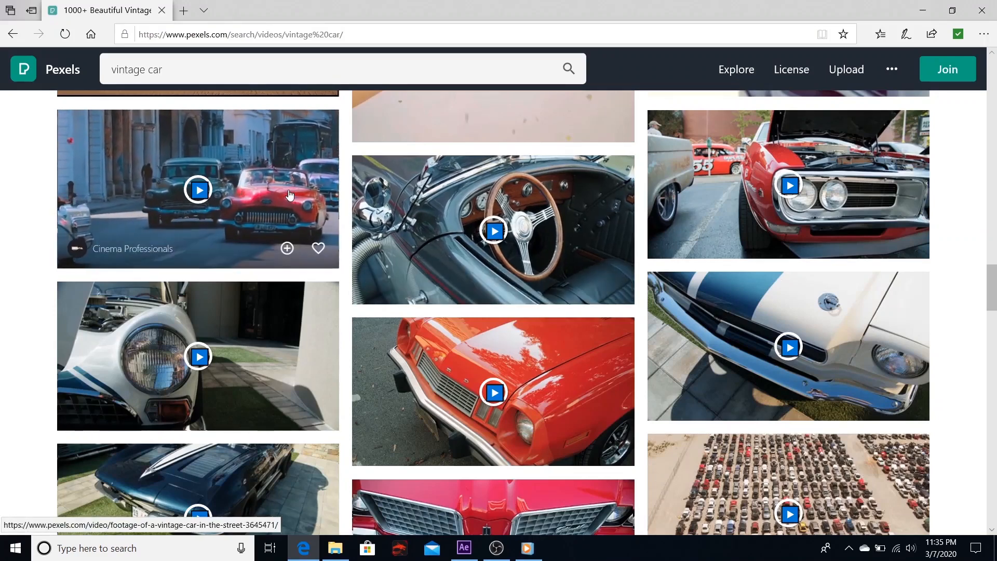
{"action": "left_click", "coordinate": [198, 189]}
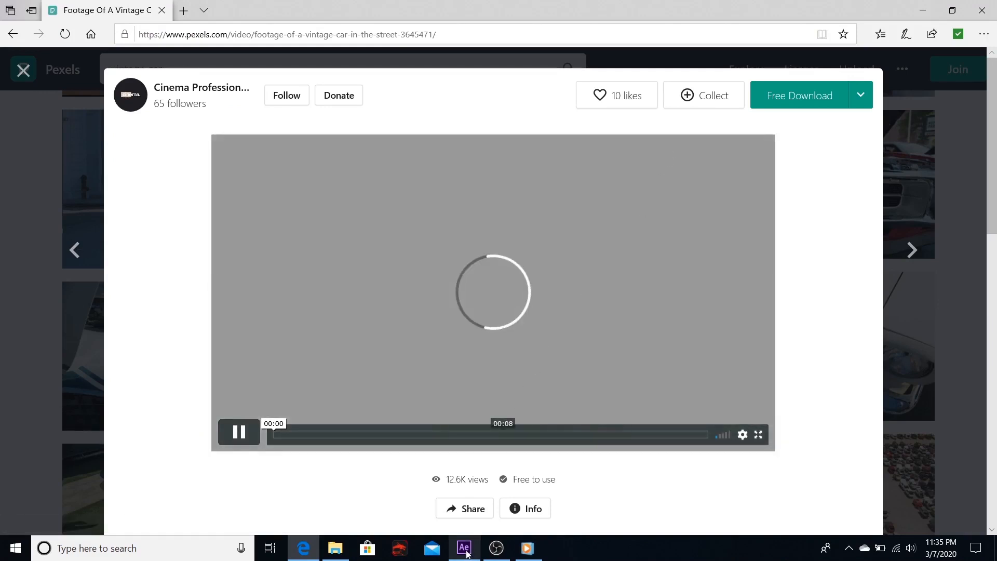
{"action": "left_click", "coordinate": [463, 548]}
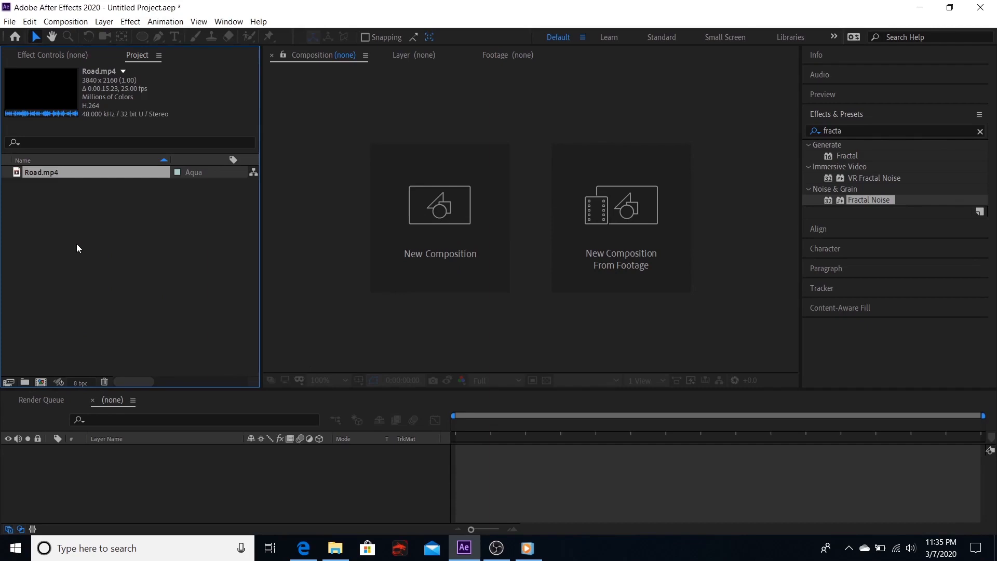
Step: Create a new 1280×720, 29.97 fps composition named Comp 1
{"action": "left_click", "coordinate": [76, 286]}
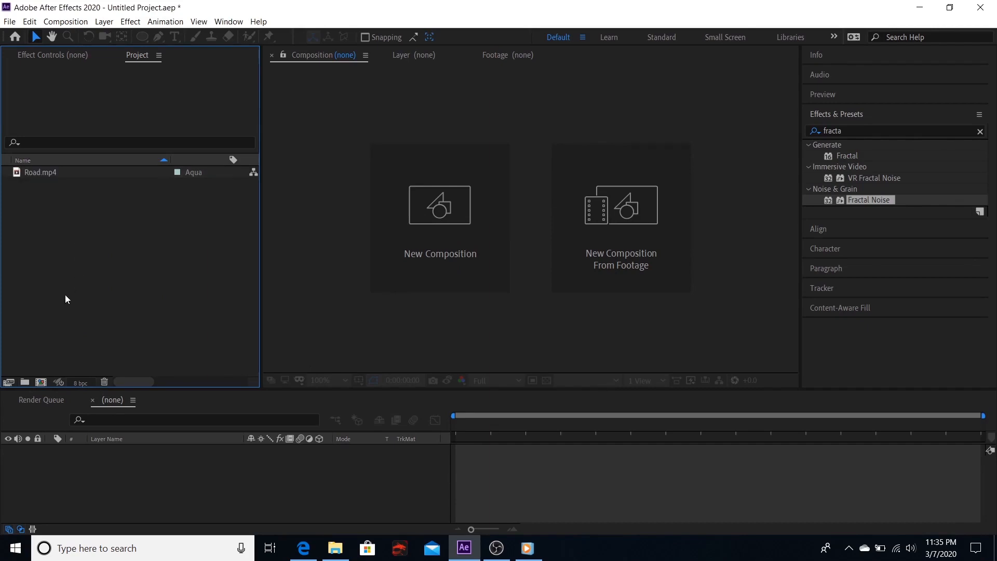
{"action": "mouse_move", "coordinate": [41, 382]}
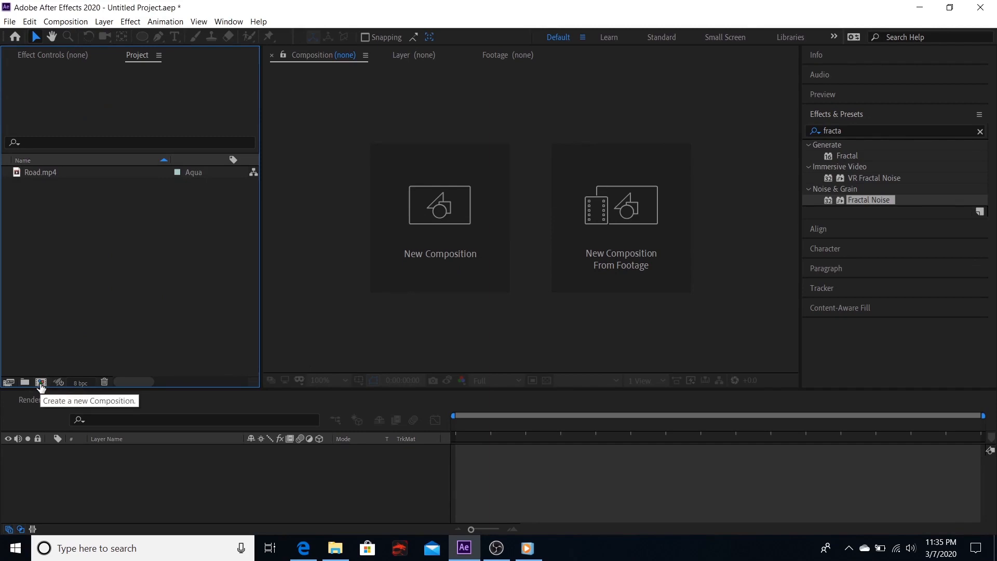
{"action": "left_click", "coordinate": [40, 382]}
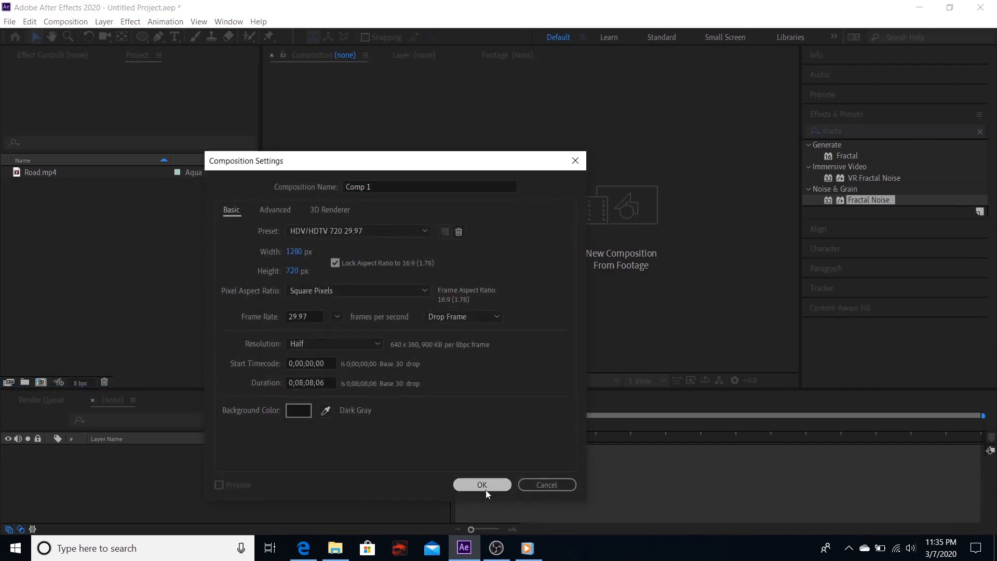
{"action": "left_click", "coordinate": [481, 485]}
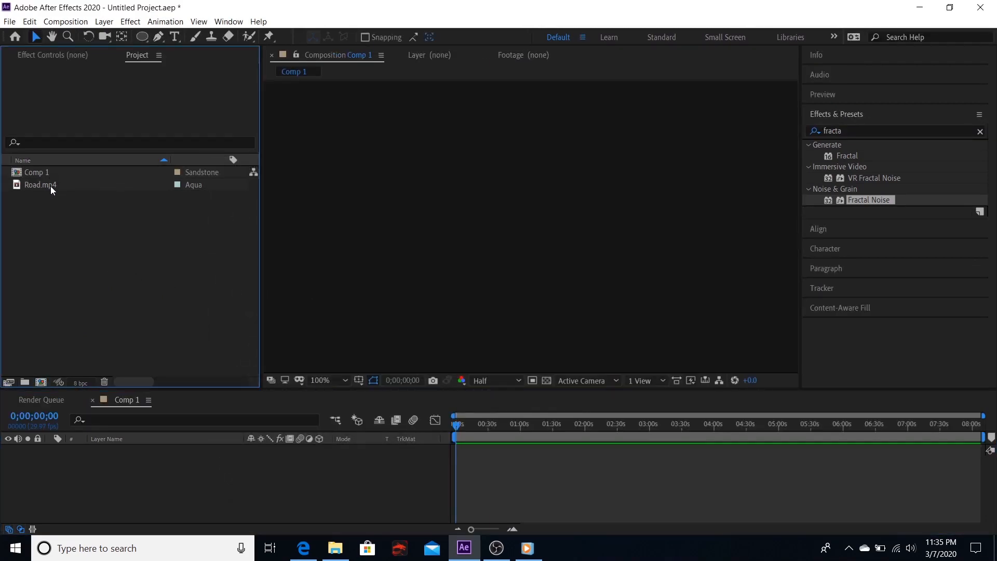
Step: Place Road.mp4 in Comp 1 at 37% scale and trim the comp to the work area
{"action": "left_click", "coordinate": [40, 185]}
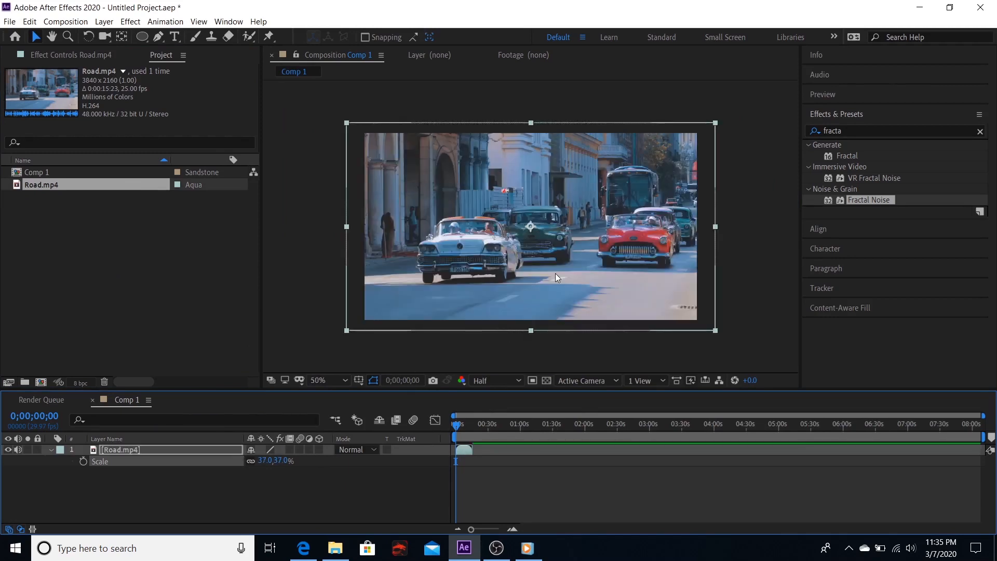
{"action": "left_click", "coordinate": [336, 380]}
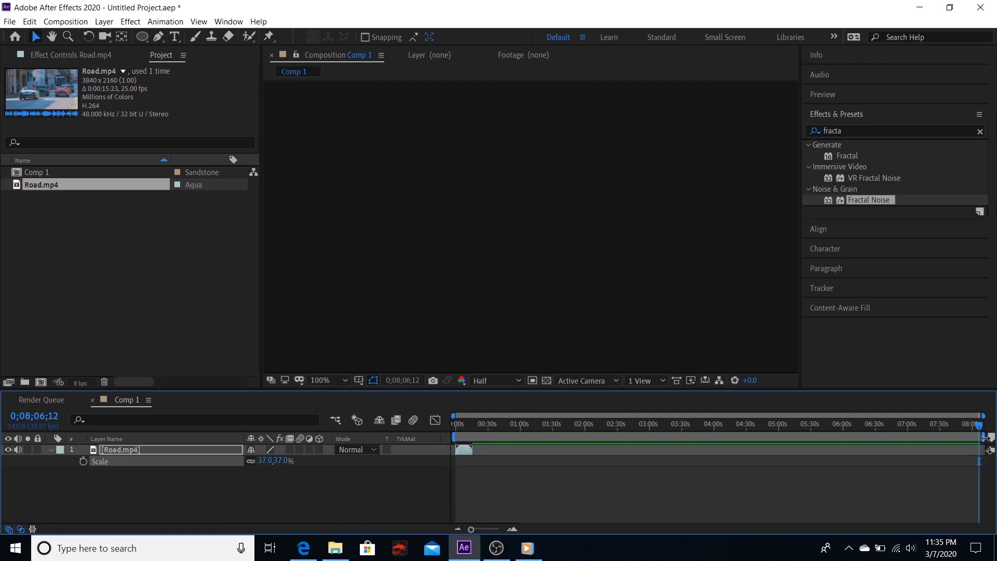
{"action": "right_click", "coordinate": [465, 439]}
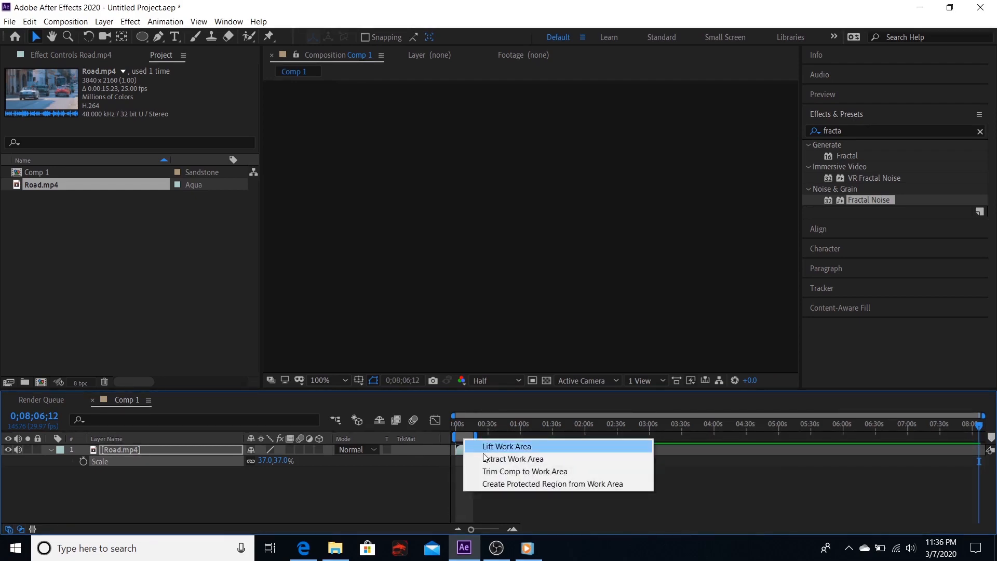
{"action": "left_click", "coordinate": [525, 471]}
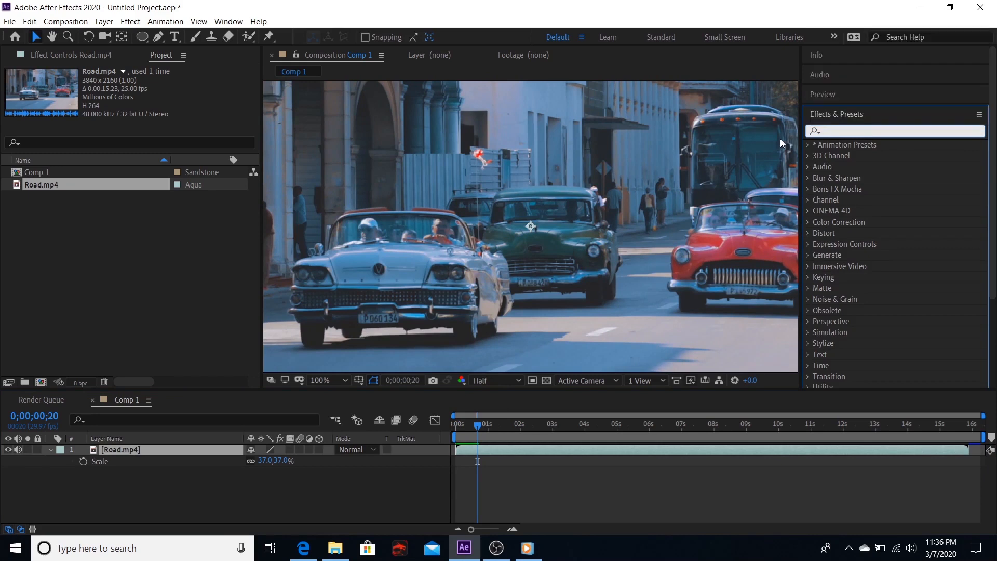
Step: Apply Hue/Saturation to Road.mp4 with Master Saturation -100 and Master Lightness -12
{"action": "type", "text": "hue"}
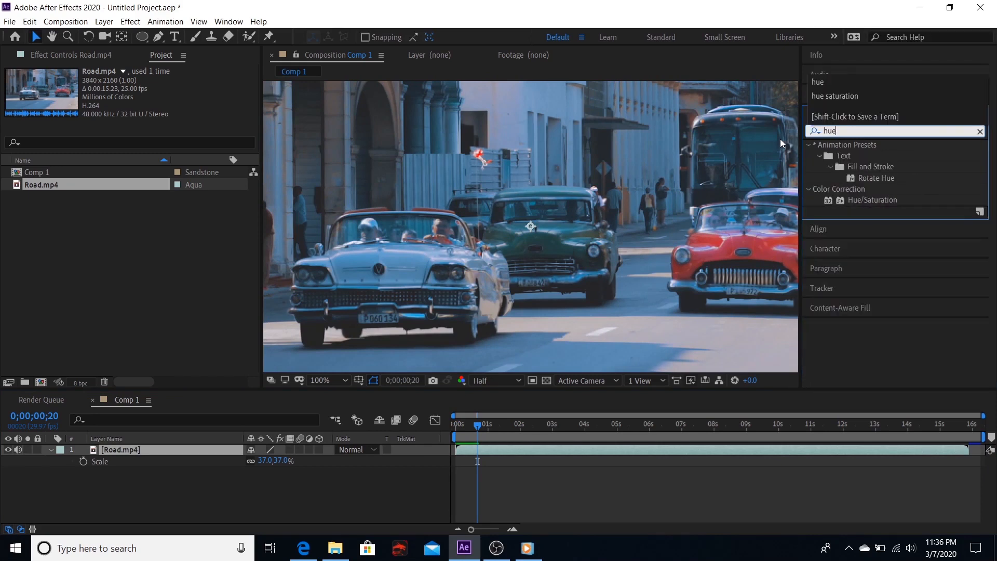
{"action": "left_click", "coordinate": [872, 200]}
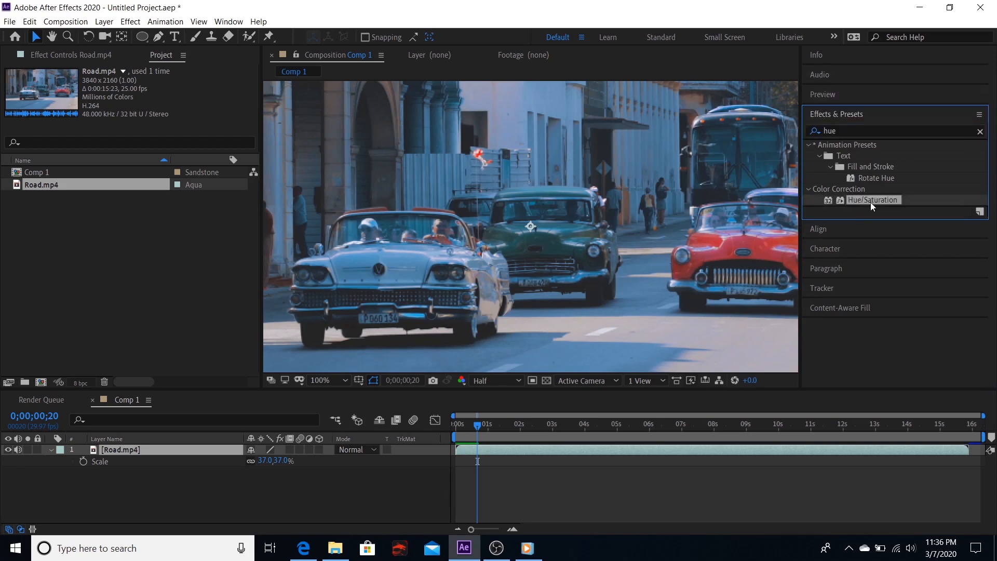
{"action": "double_click", "coordinate": [873, 200]}
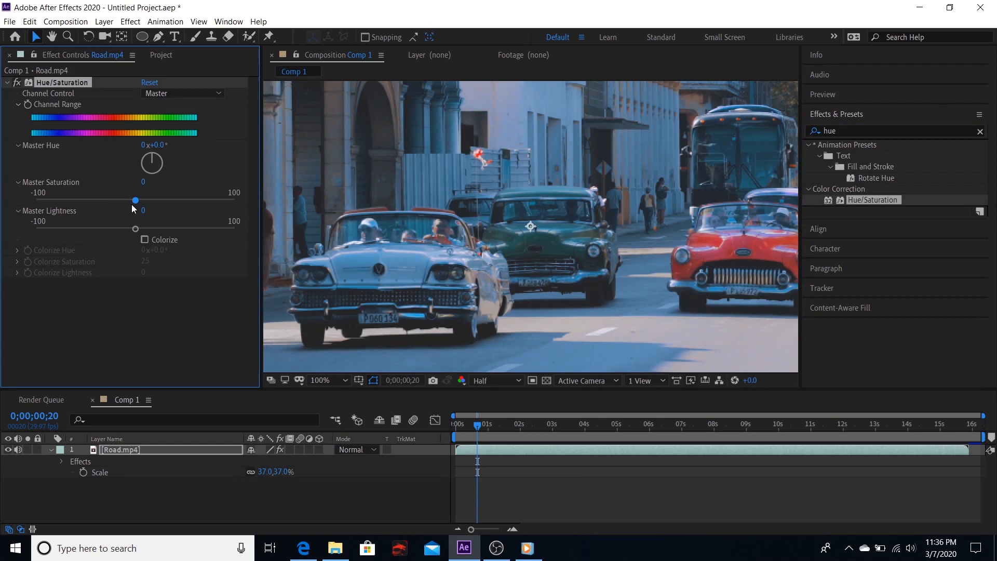
{"action": "left_click_drag", "start_coordinate": [136, 200], "coordinate": [35, 200]}
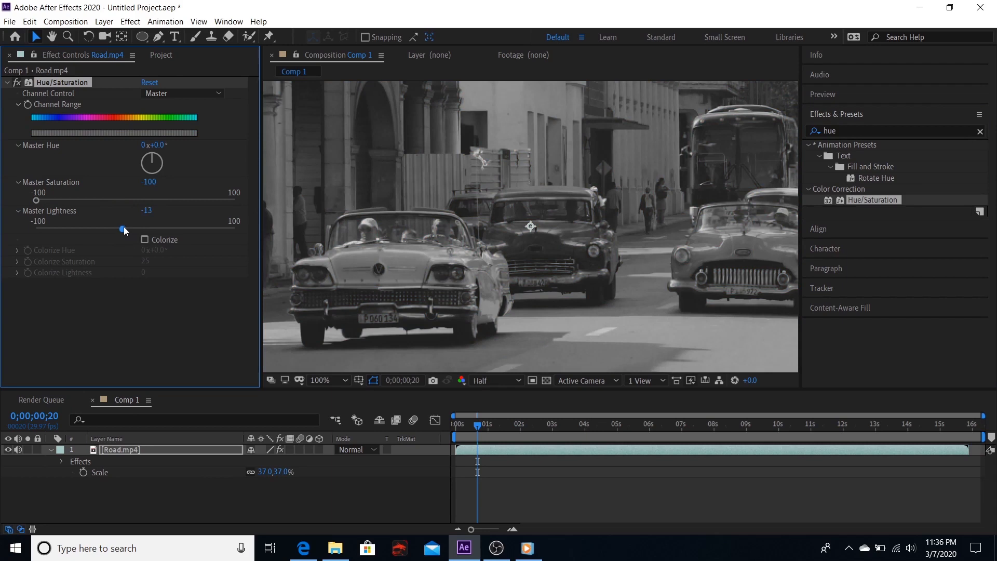
{"action": "left_click", "coordinate": [455, 423]}
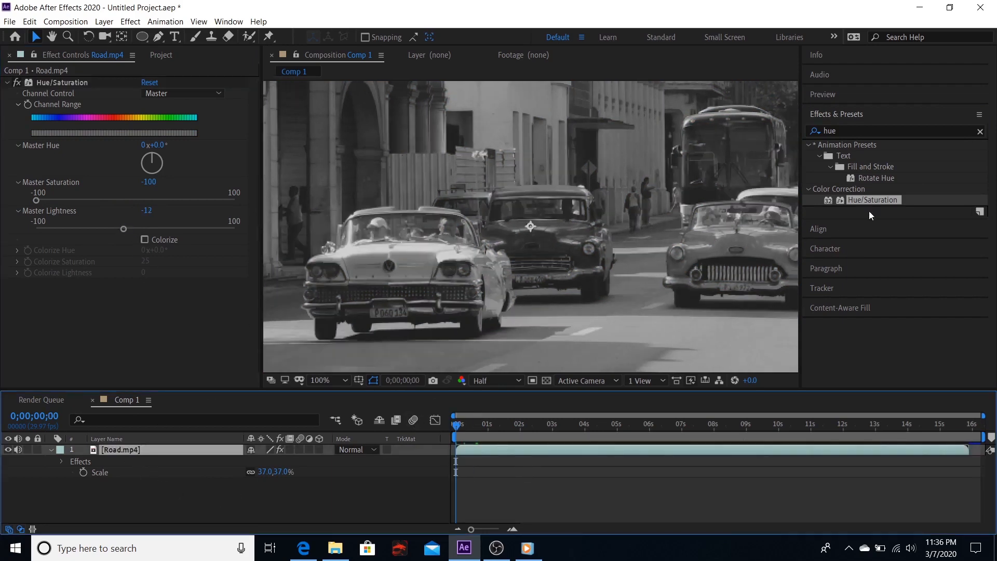
{"action": "left_click", "coordinate": [897, 130]}
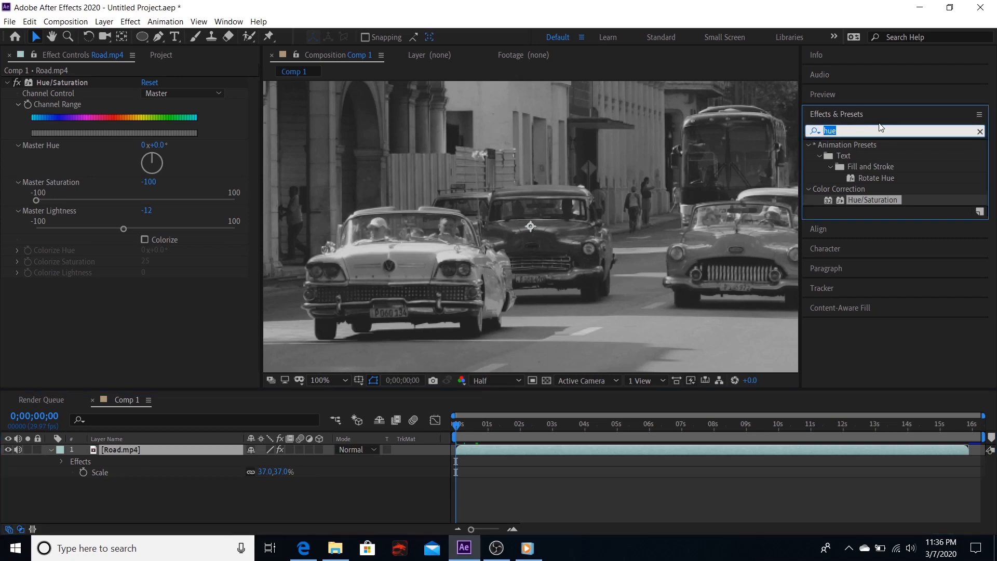
Step: Apply a Noise effect at 12% amount with Use Color Noise unchecked
{"action": "type", "text": "nois"}
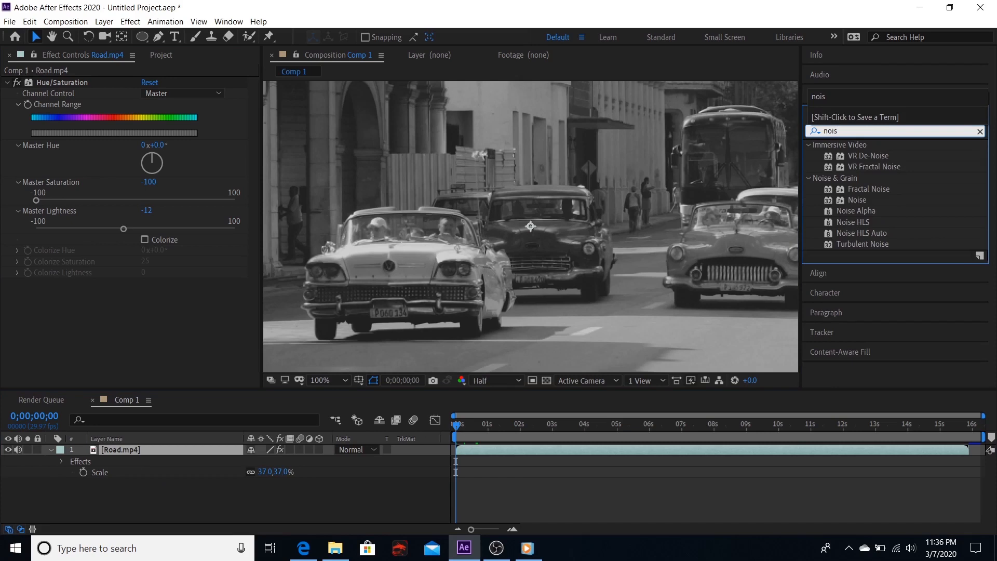
{"action": "mouse_move", "coordinate": [897, 213]}
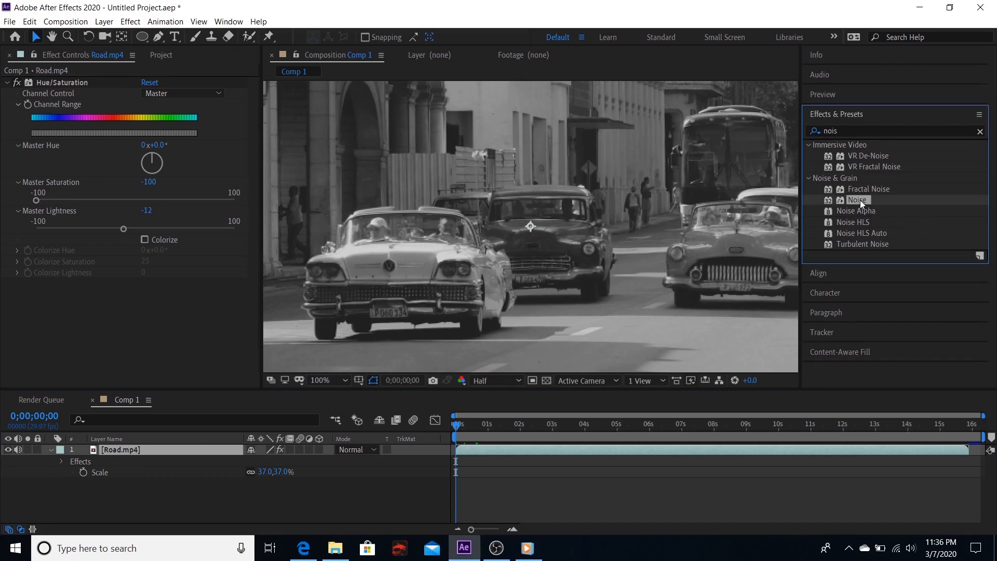
{"action": "double_click", "coordinate": [857, 201]}
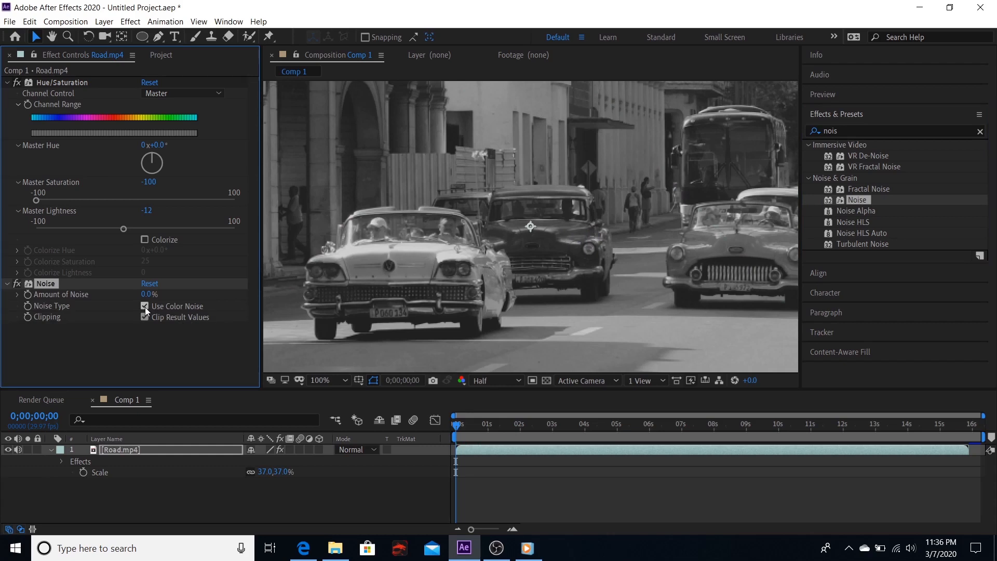
{"action": "left_click", "coordinate": [145, 306]}
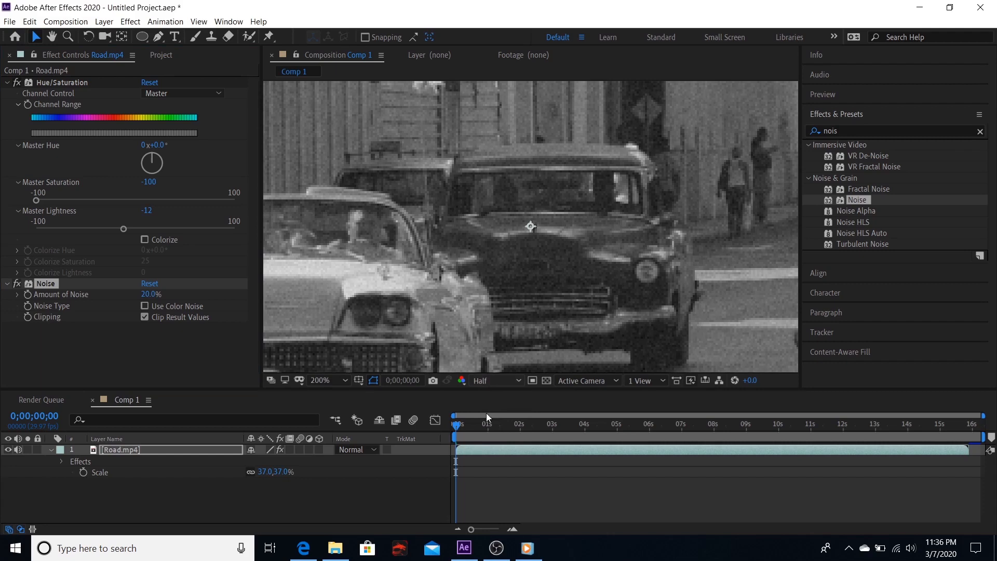
{"action": "double_click", "coordinate": [151, 294]}
{"action": "type", "text": "12"}
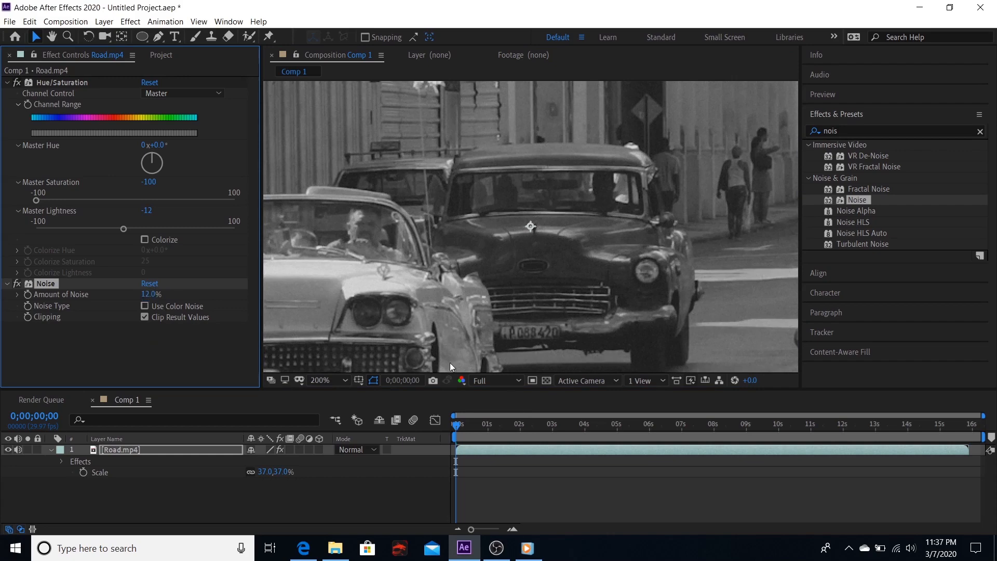
{"action": "left_click", "coordinate": [320, 380]}
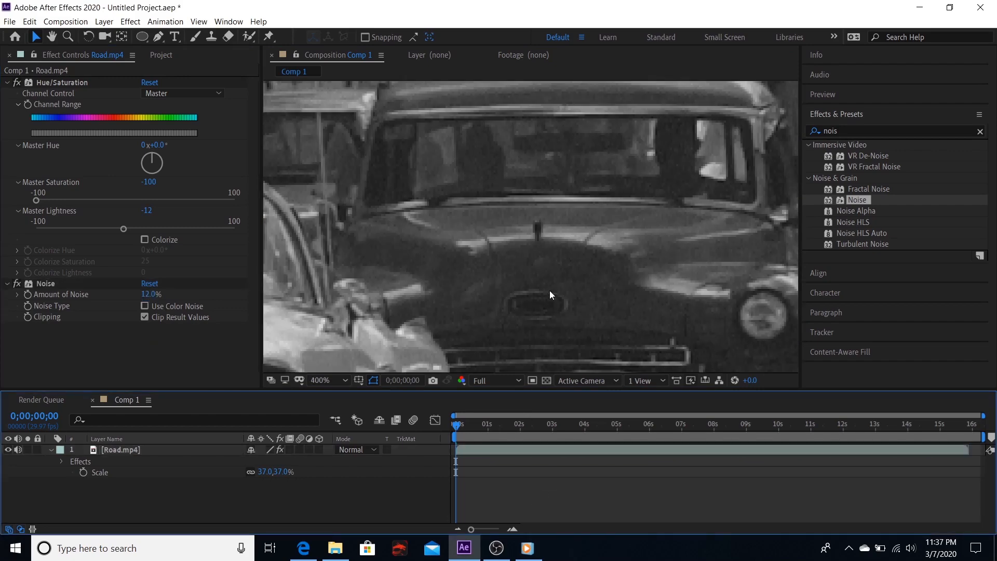
{"action": "left_click", "coordinate": [320, 380]}
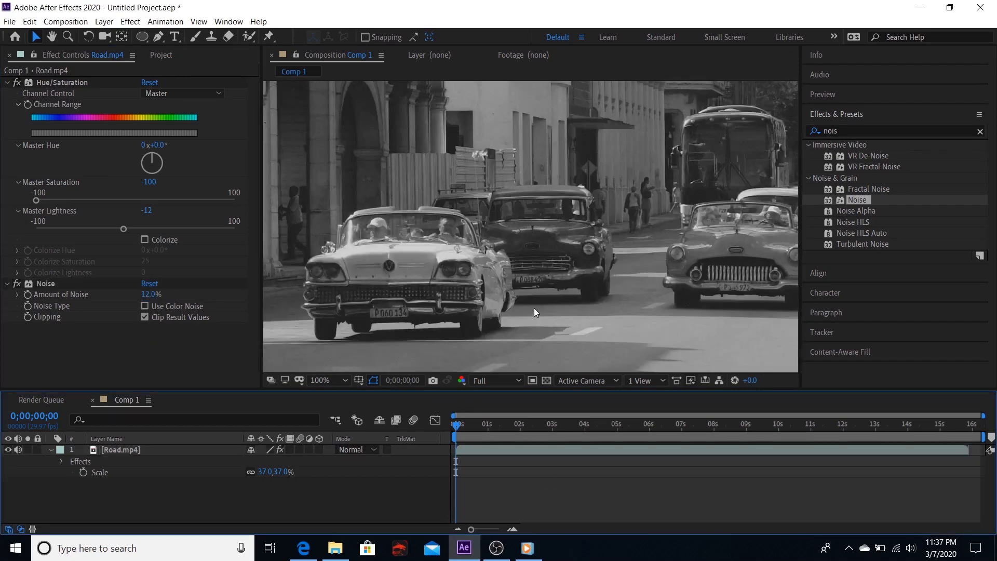
{"action": "left_click", "coordinate": [332, 380]}
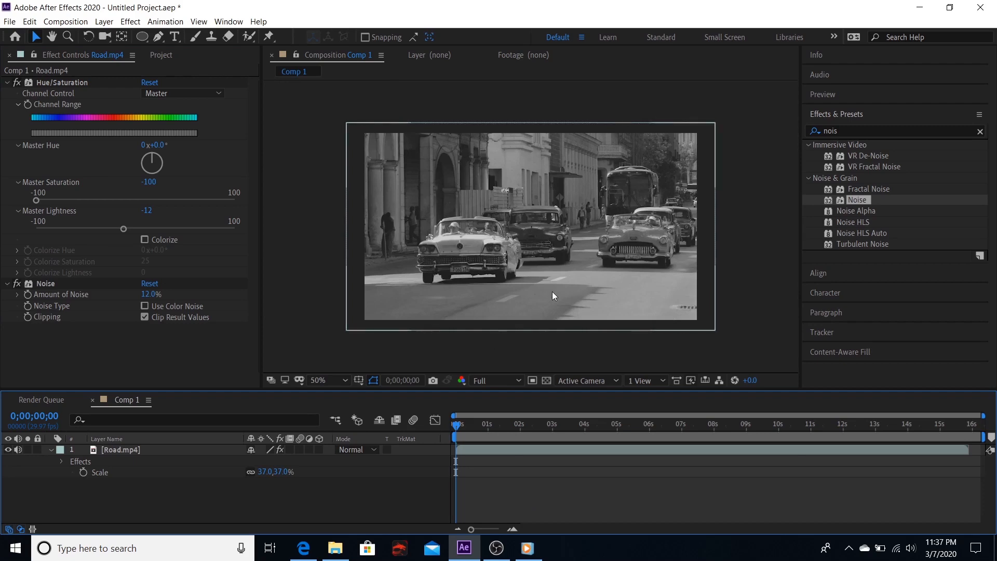
{"action": "mouse_move", "coordinate": [337, 492]}
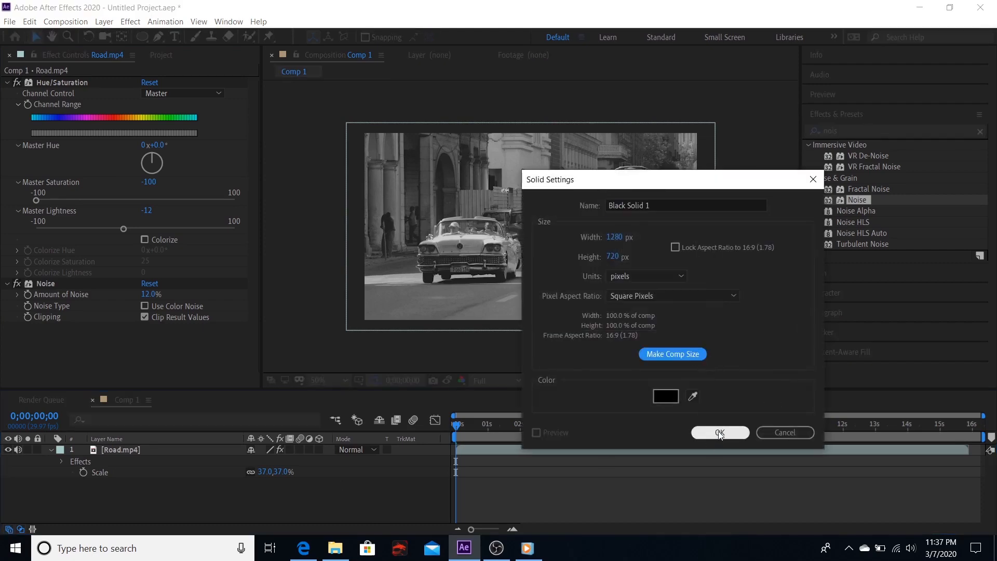
Step: Add a black solid with Fractal Noise at contrast 667 and brightness -264
{"action": "left_click", "coordinate": [720, 433]}
{"action": "type", "text": "fracta"}
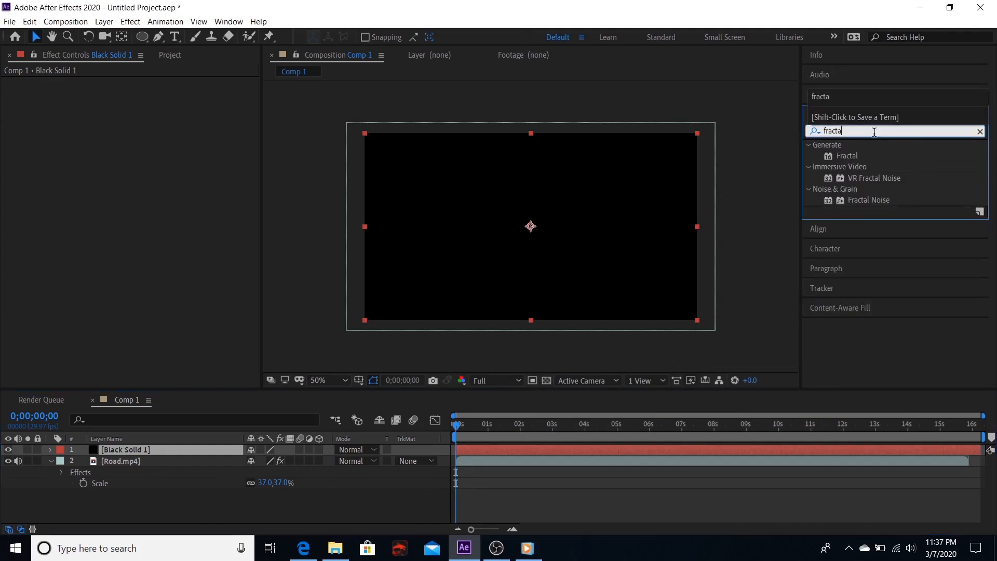
{"action": "mouse_move", "coordinate": [869, 199]}
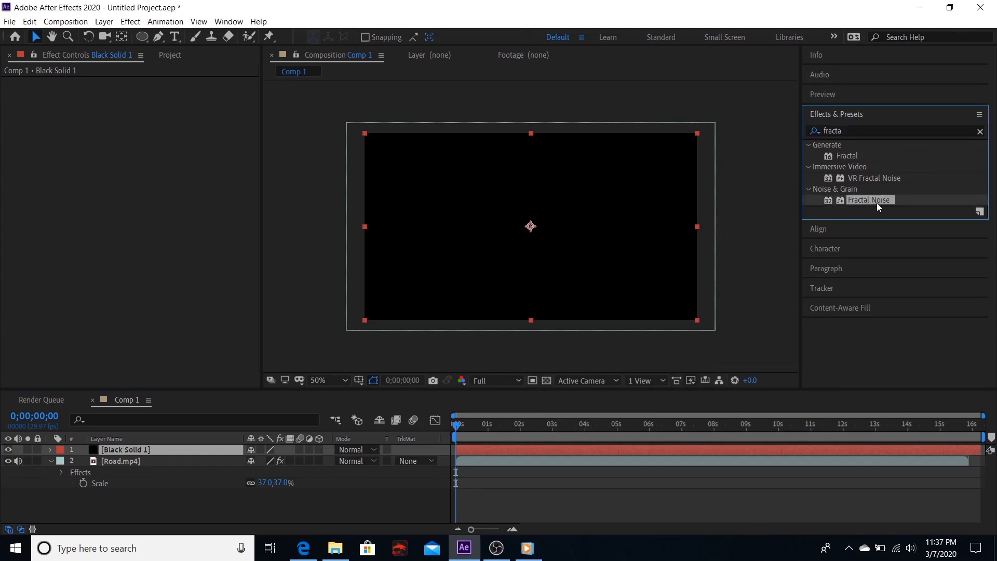
{"action": "double_click", "coordinate": [869, 200]}
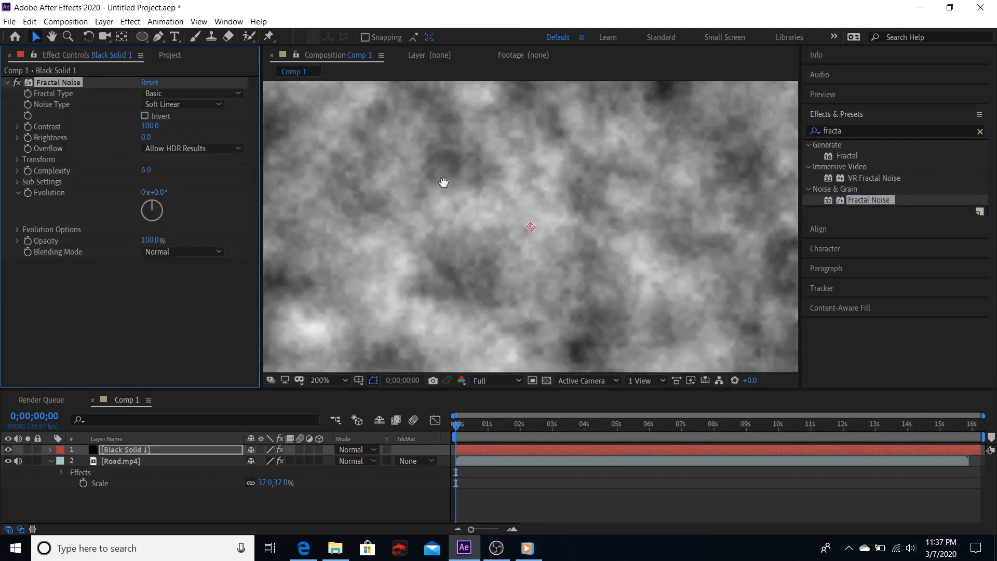
{"action": "left_click", "coordinate": [320, 380]}
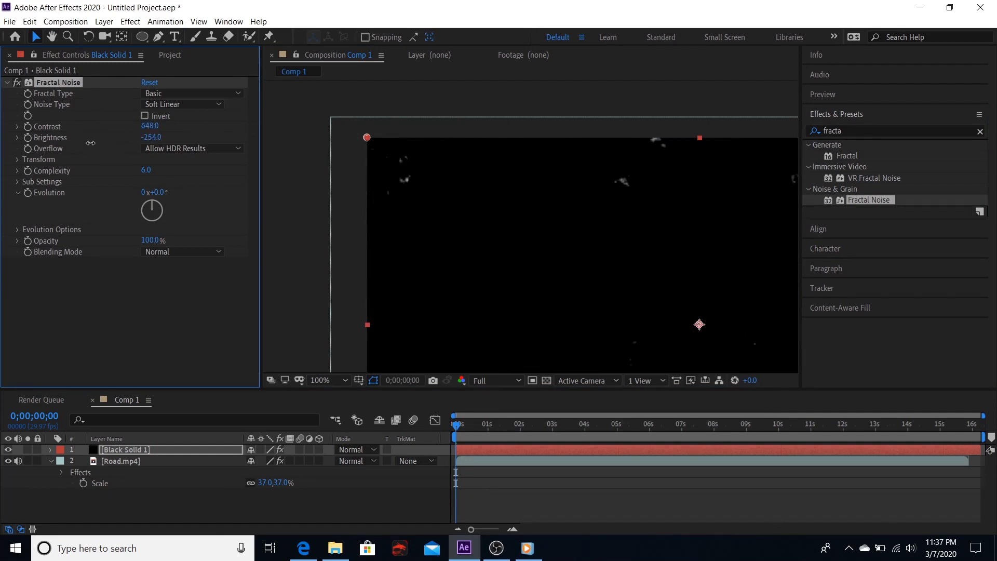
{"action": "left_click", "coordinate": [334, 380]}
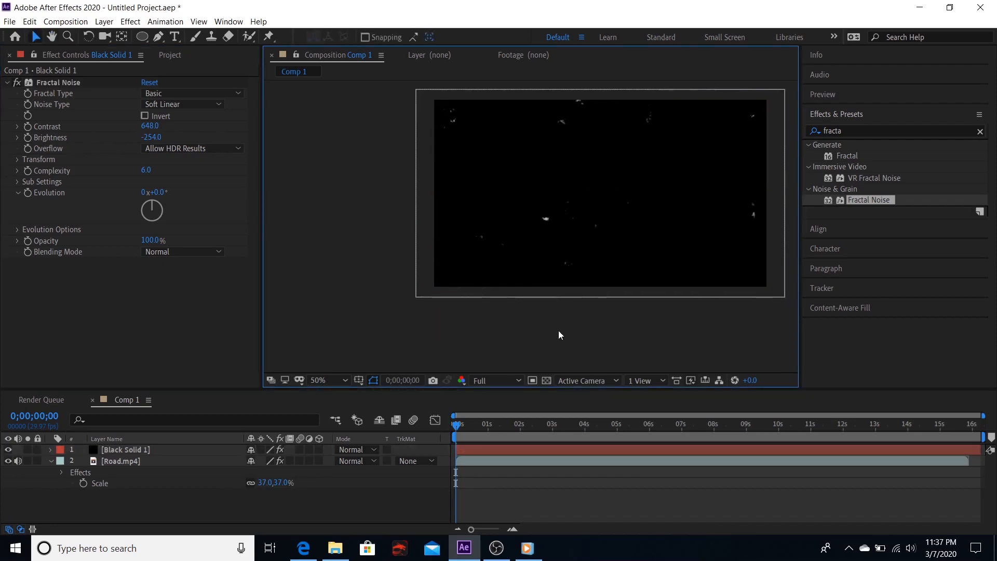
{"action": "left_click", "coordinate": [320, 380]}
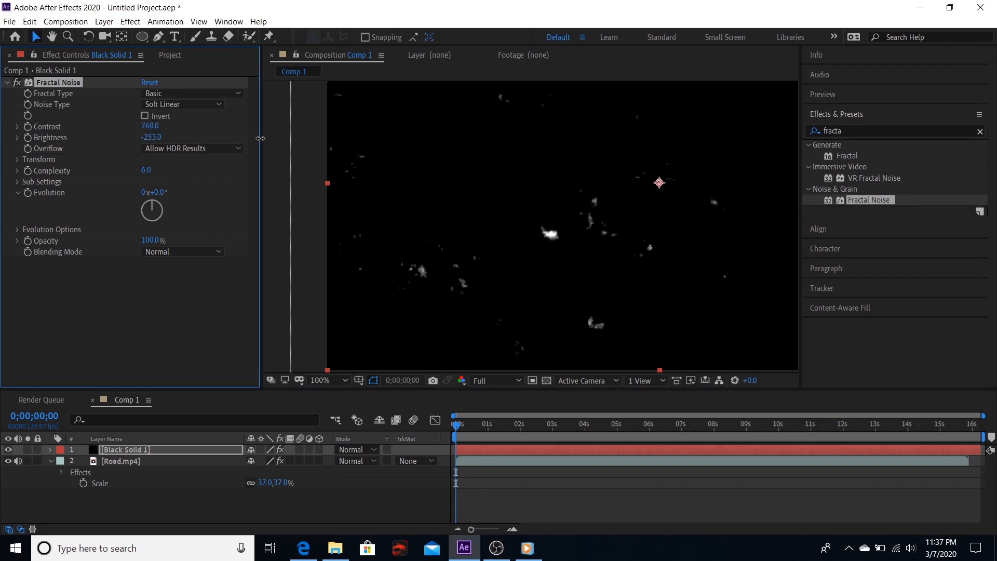
{"action": "left_click_drag", "start_coordinate": [150, 126], "coordinate": [150, 126]}
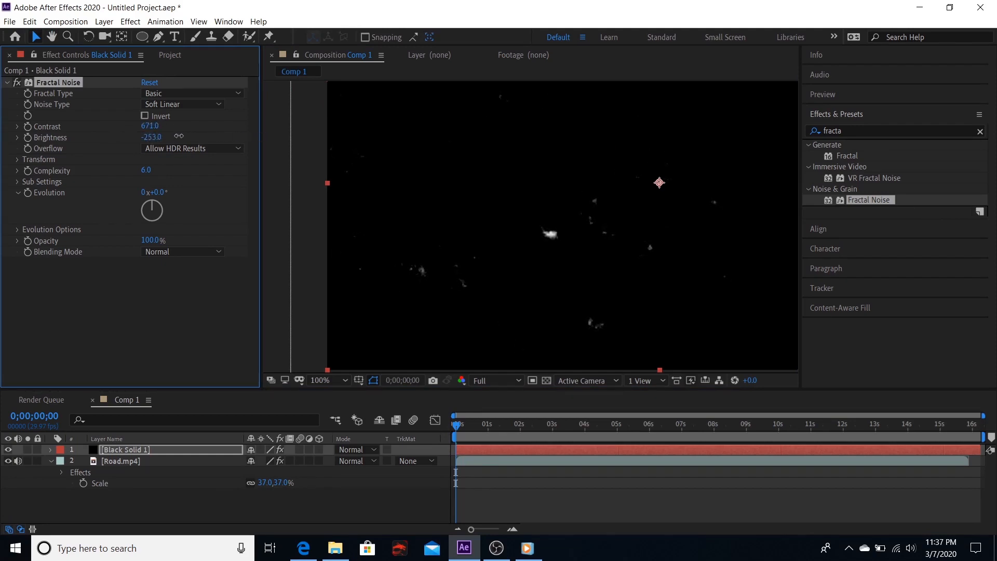
{"action": "left_click_drag", "start_coordinate": [151, 137], "coordinate": [131, 137]}
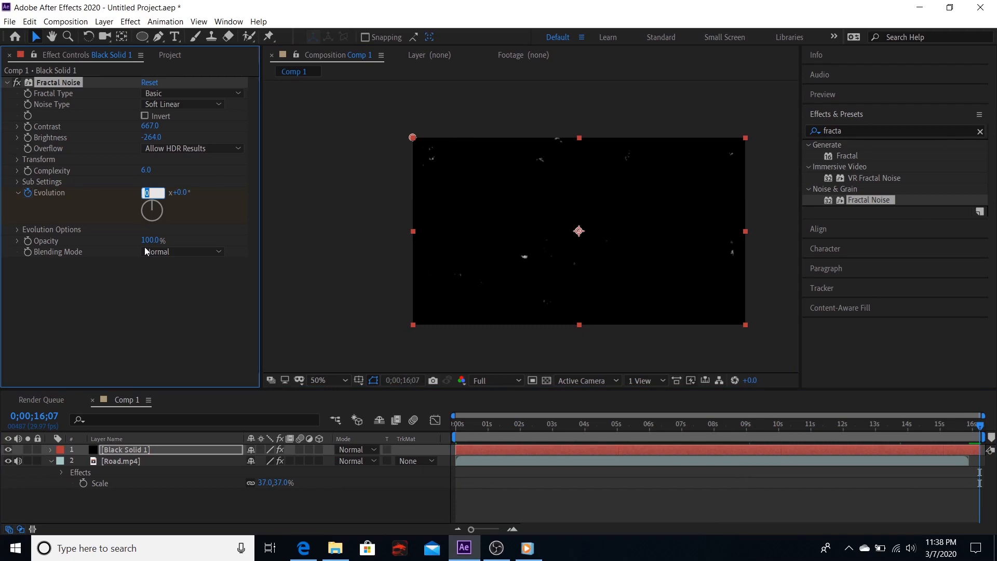
Step: Drive the noise Evolution with a time-based expression and rename the solid 'dust'
{"action": "type", "text": "24"}
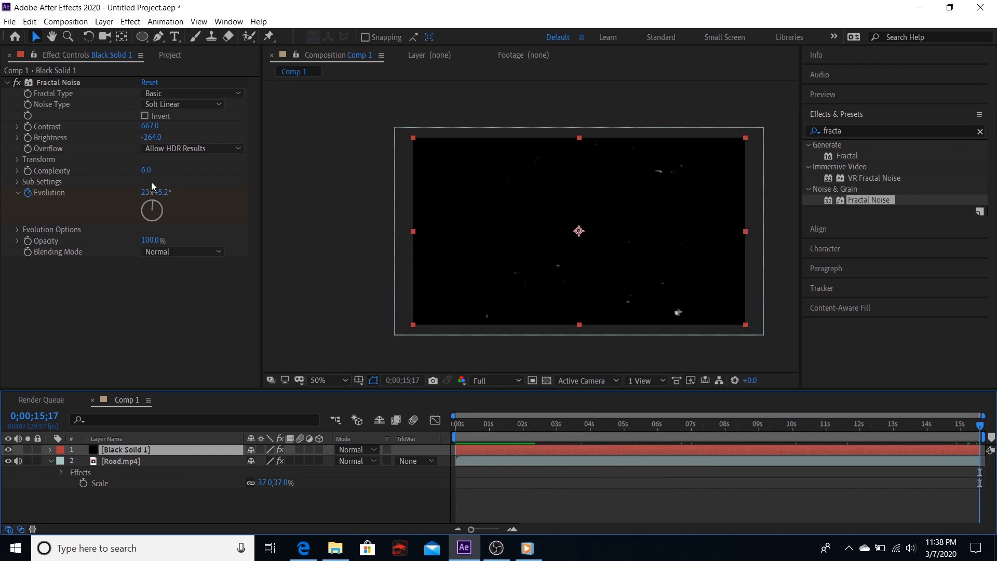
{"action": "double_click", "coordinate": [147, 192]}
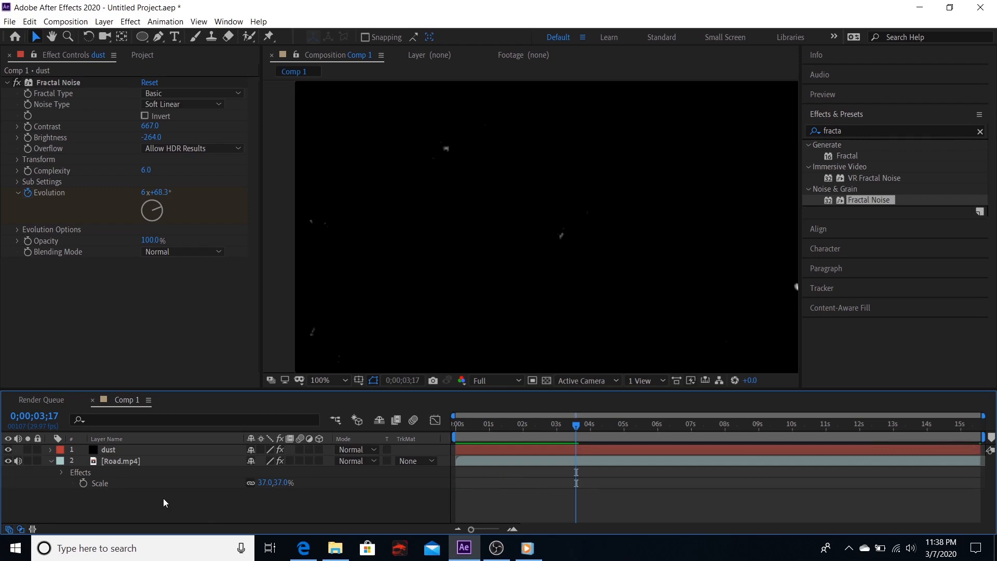
Step: Duplicate dust as 'scratches' with non-uniform noise scale, Scale Width 1 and Scale Height 1800
{"action": "left_click", "coordinate": [108, 450]}
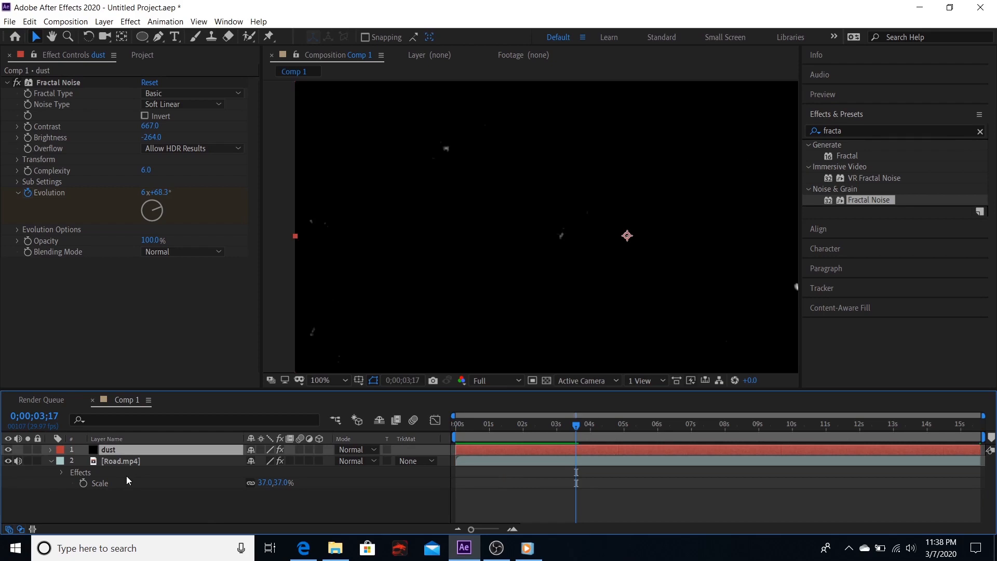
{"action": "key", "text": "ctrl+d"}
{"action": "type", "text": "cratches"}
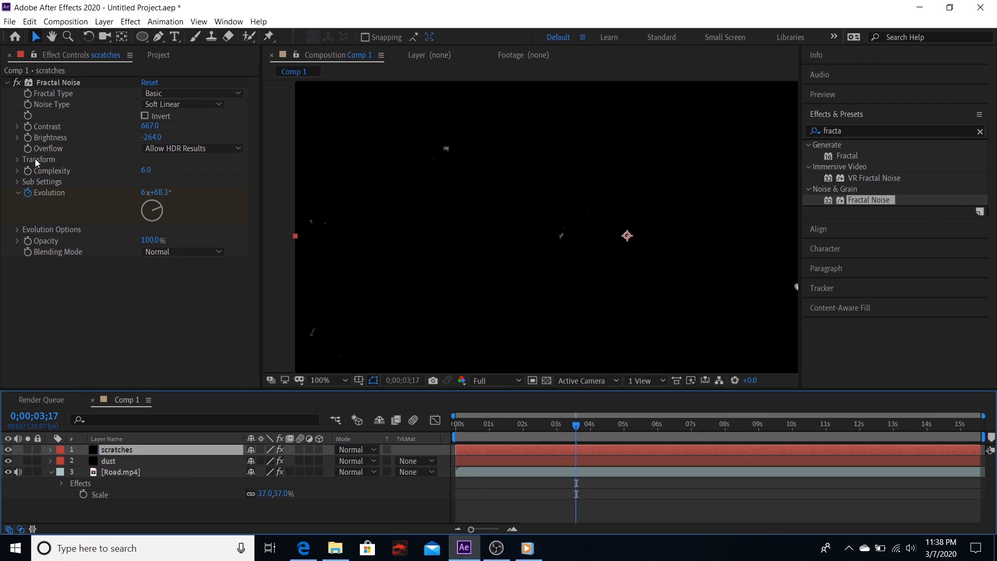
{"action": "left_click", "coordinate": [17, 159]}
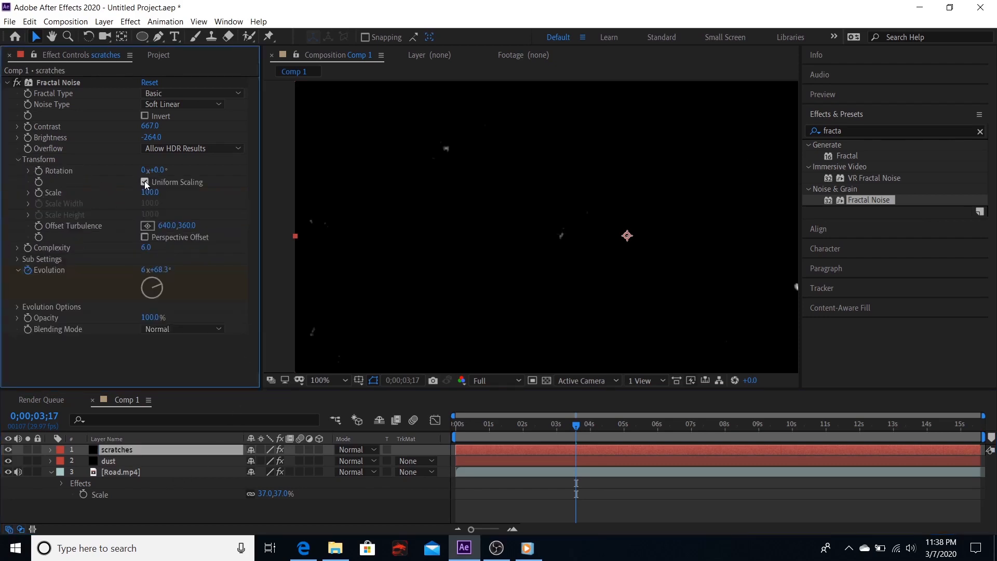
{"action": "left_click", "coordinate": [145, 183]}
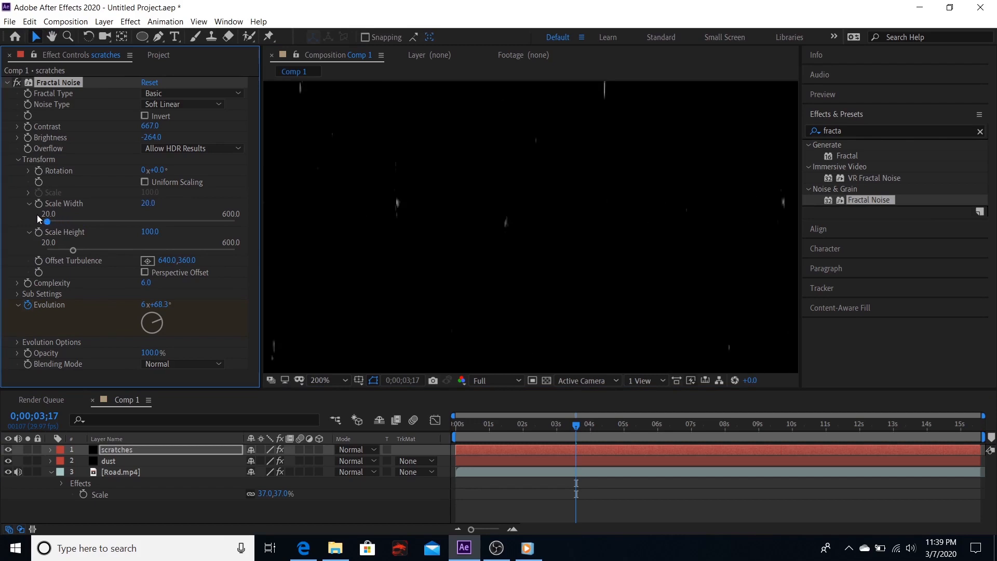
{"action": "mouse_move", "coordinate": [304, 111]}
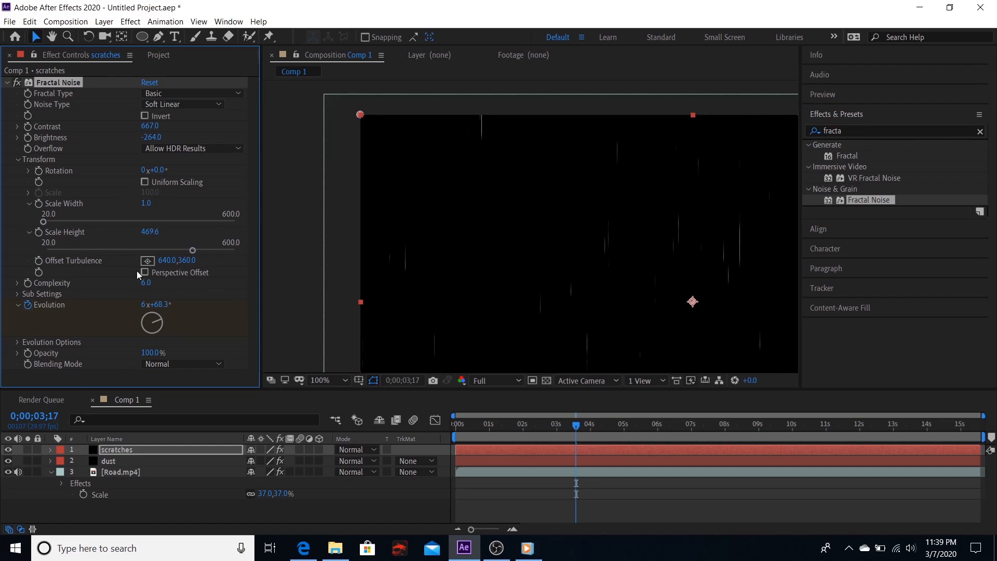
{"action": "double_click", "coordinate": [150, 231]}
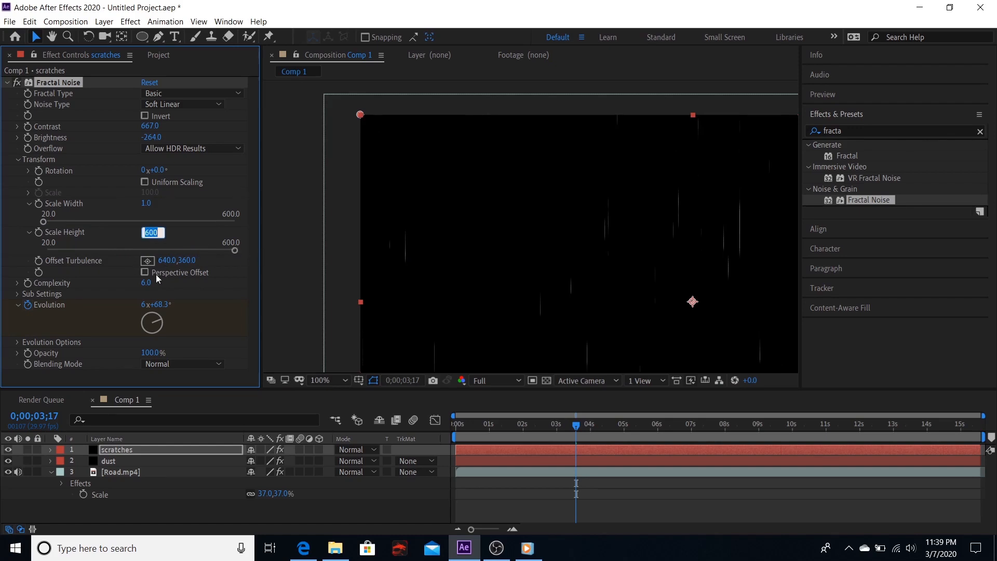
{"action": "type", "text": "1800.0"}
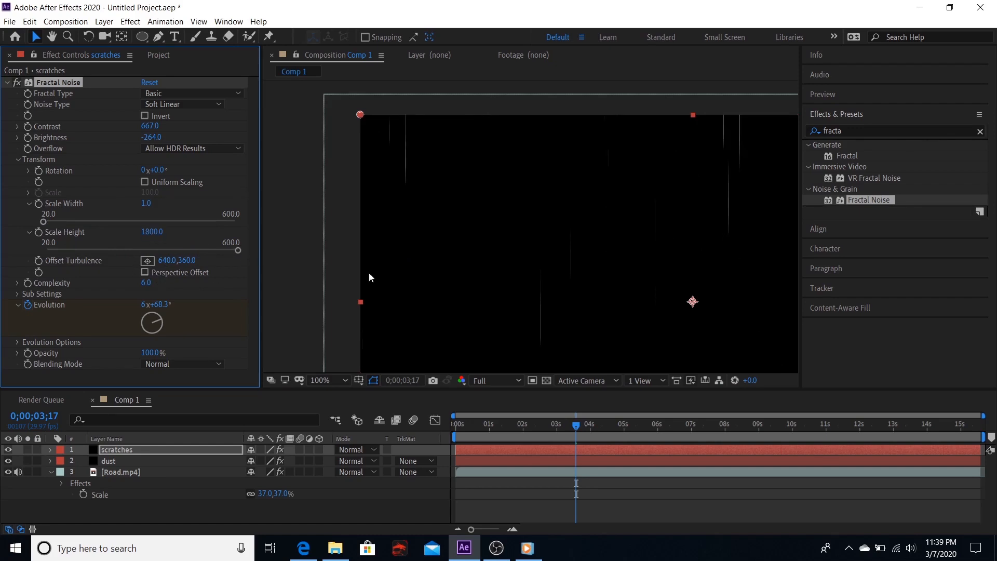
{"action": "left_click", "coordinate": [334, 381]}
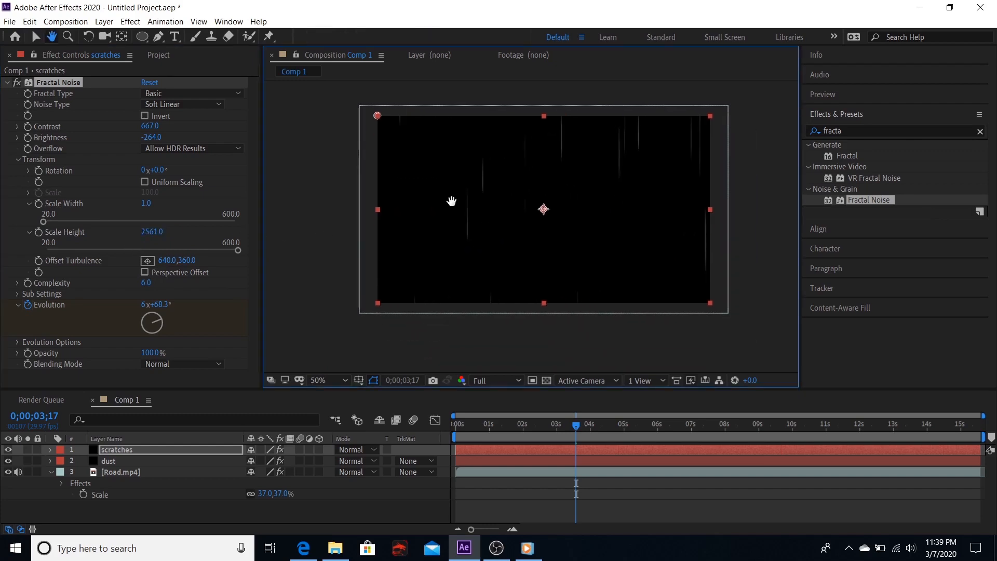
{"action": "key", "text": "Home"}
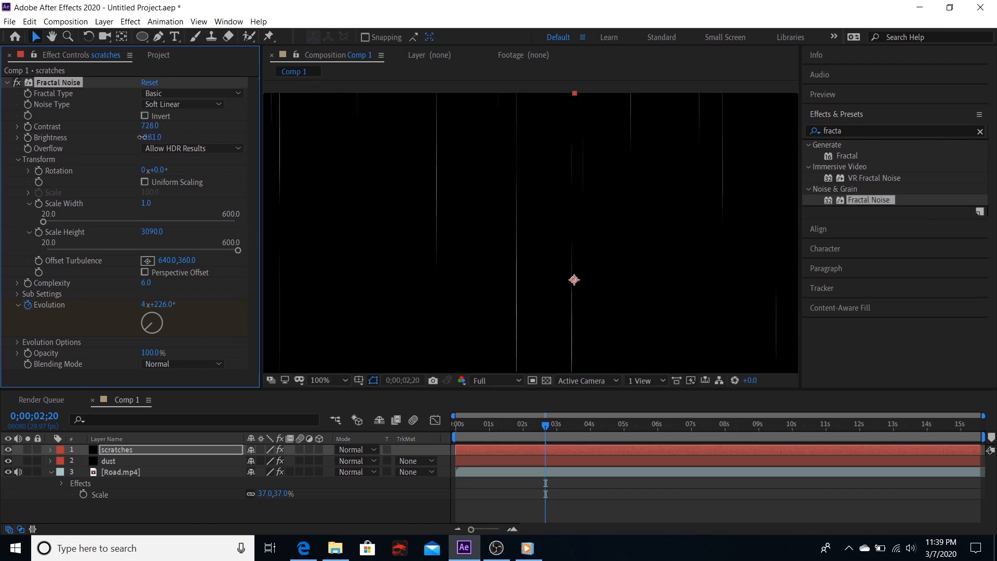
Step: Lower the scratches Fractal Noise brightness to -81
{"action": "left_click_drag", "start_coordinate": [153, 136], "coordinate": [102, 137]}
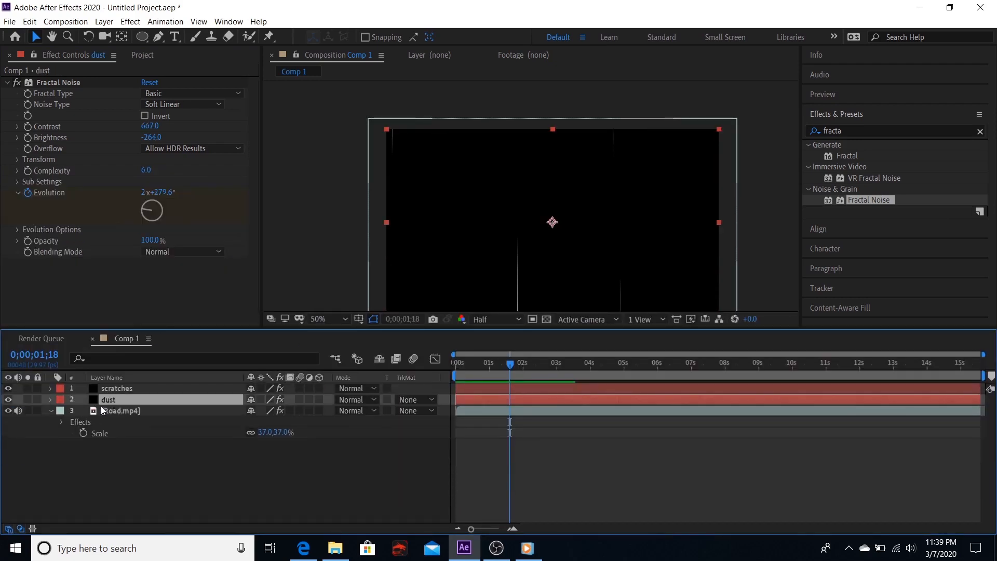
Step: Set both the dust and scratches layers to Screen blending mode
{"action": "left_click", "coordinate": [120, 410]}
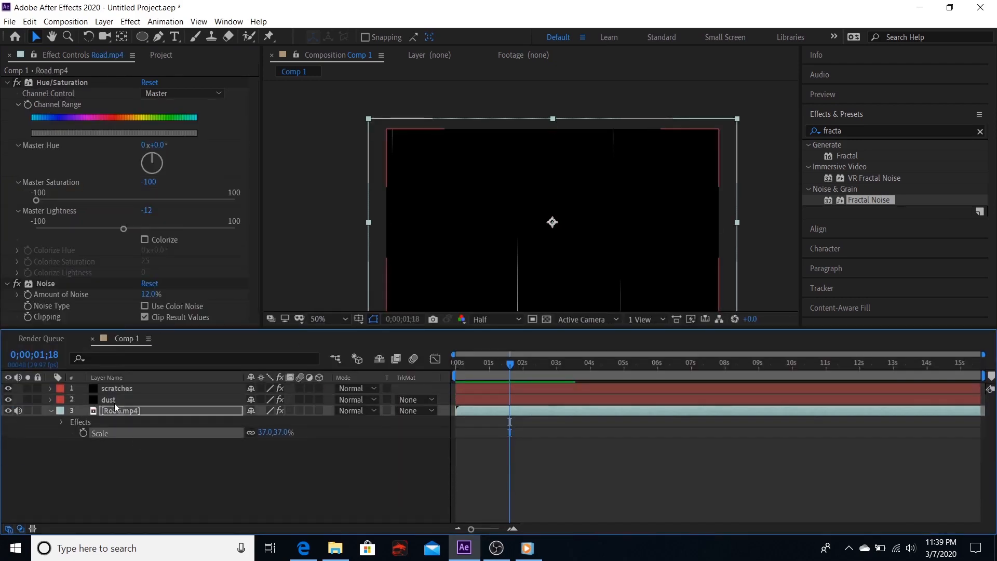
{"action": "left_click", "coordinate": [108, 399]}
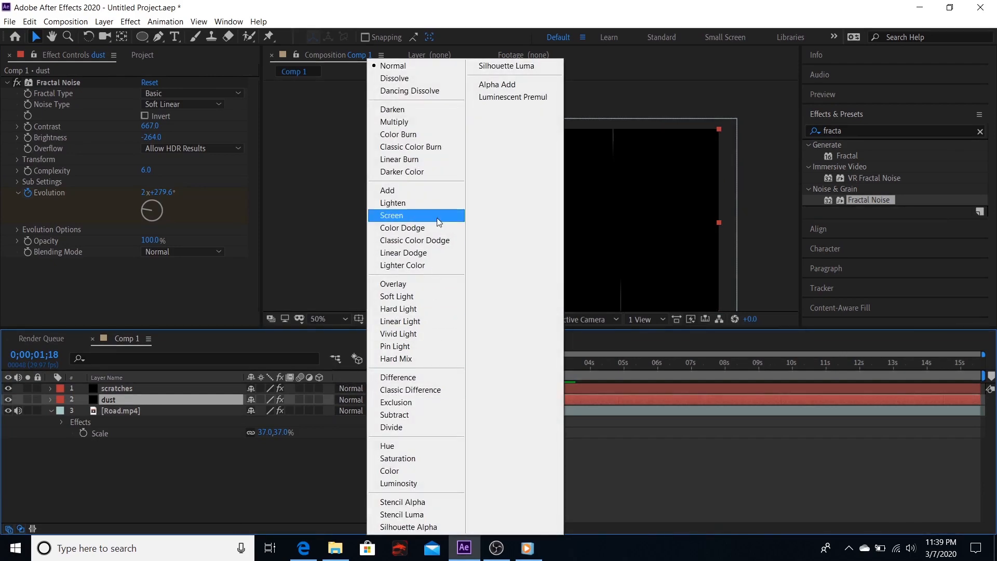
{"action": "left_click", "coordinate": [391, 215]}
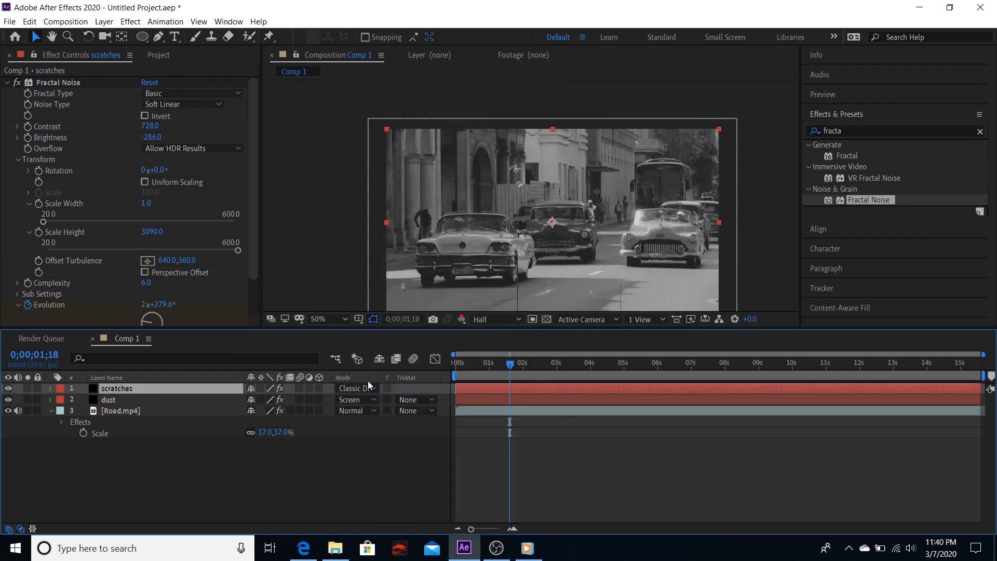
{"action": "left_click", "coordinate": [357, 388]}
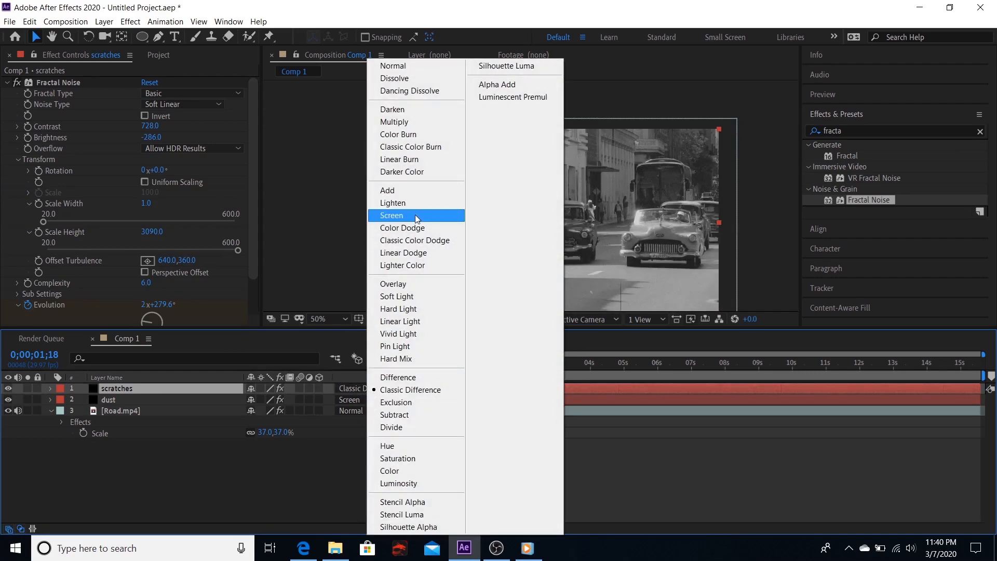
{"action": "left_click", "coordinate": [393, 215]}
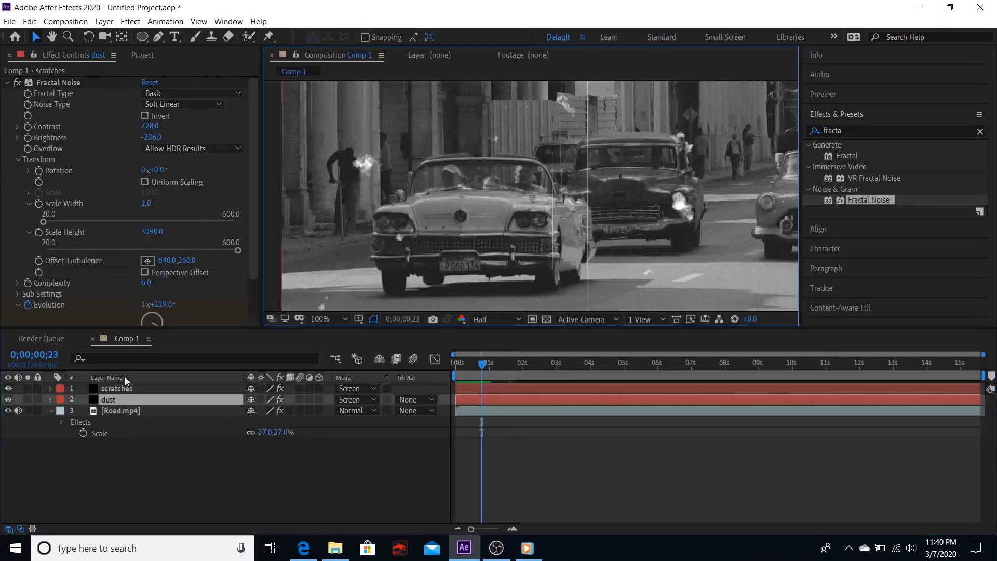
{"action": "left_click", "coordinate": [108, 399]}
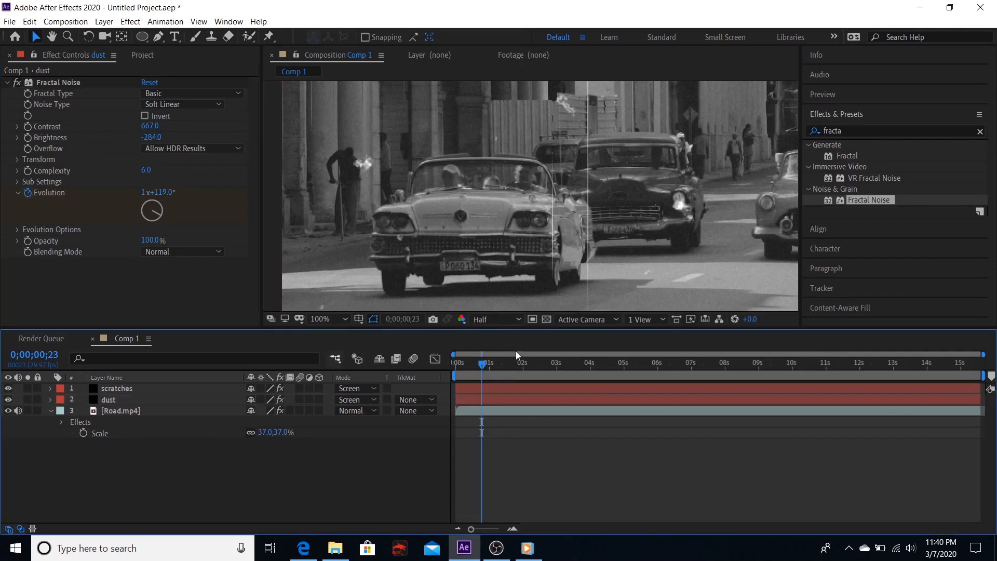
{"action": "left_click", "coordinate": [455, 362]}
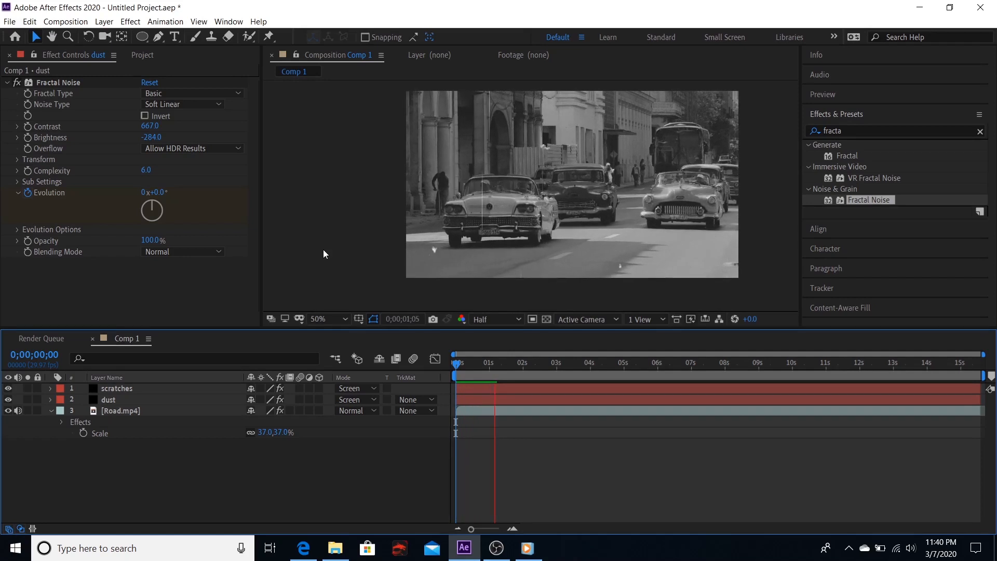
Step: Add an elliptical Mask 1 to Road.mp4 at a later frame and expand it to show Mask Feather
{"action": "left_click", "coordinate": [504, 363]}
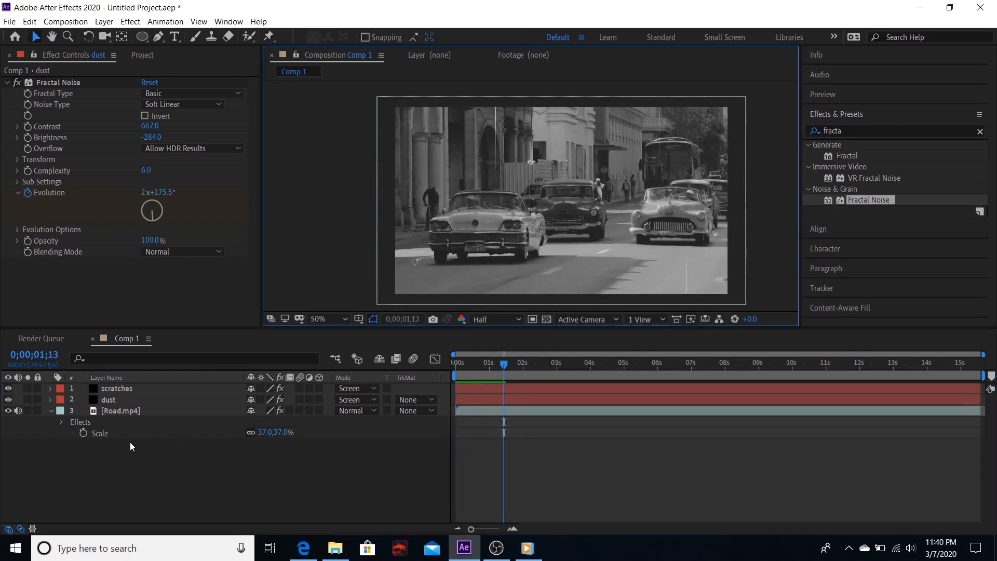
{"action": "left_click", "coordinate": [120, 411]}
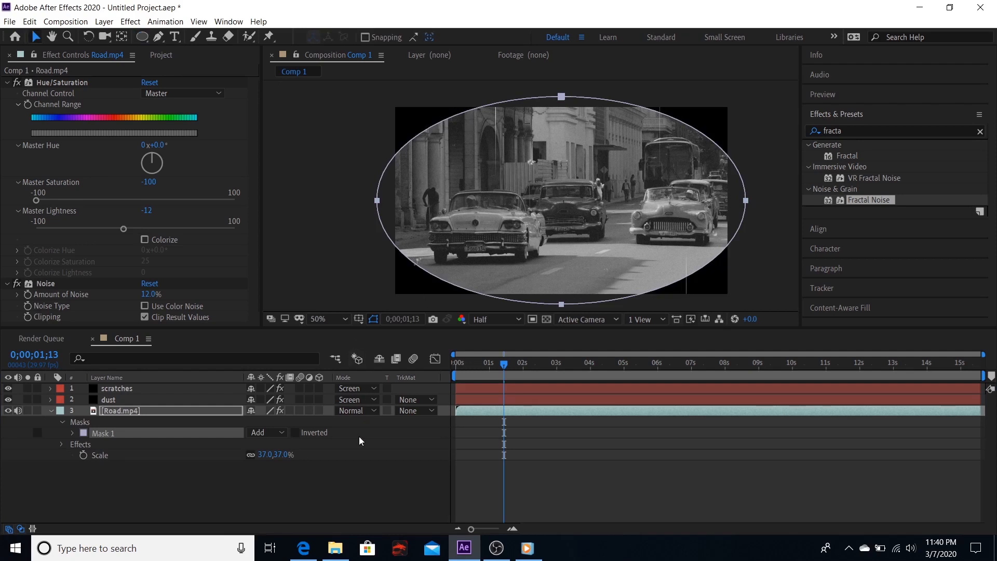
{"action": "left_click", "coordinate": [71, 433]}
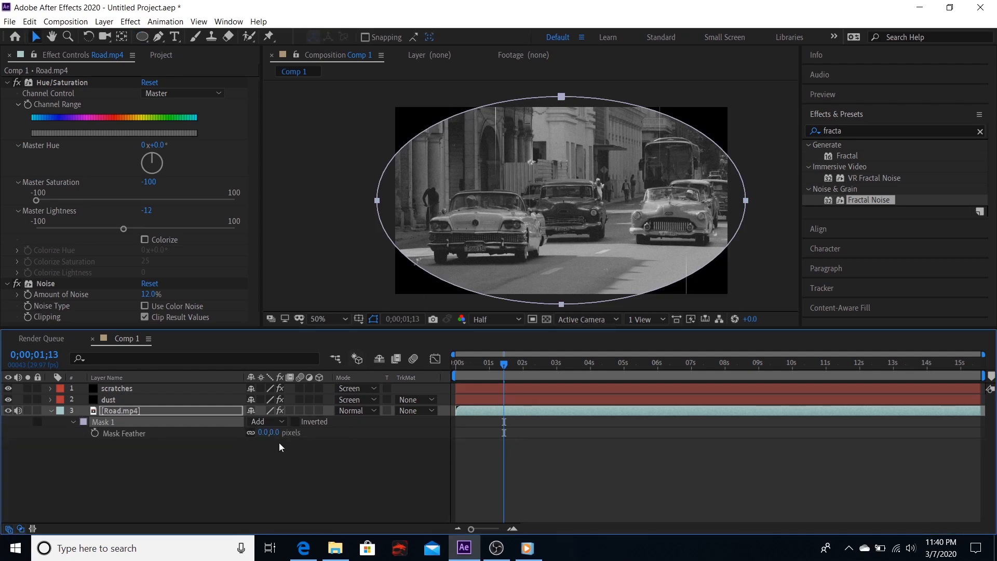